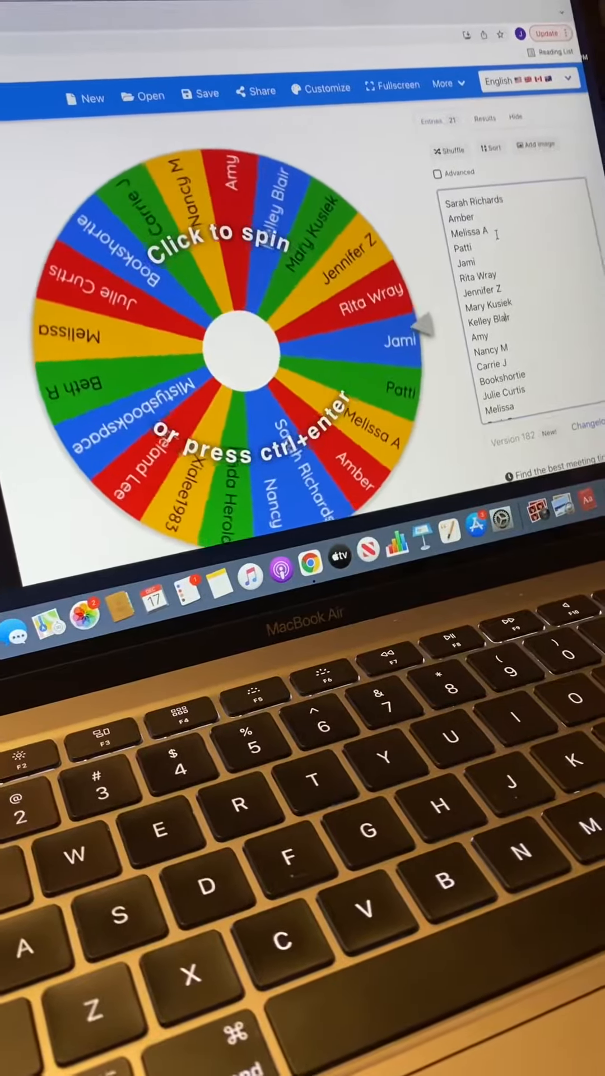
left_click(227, 347)
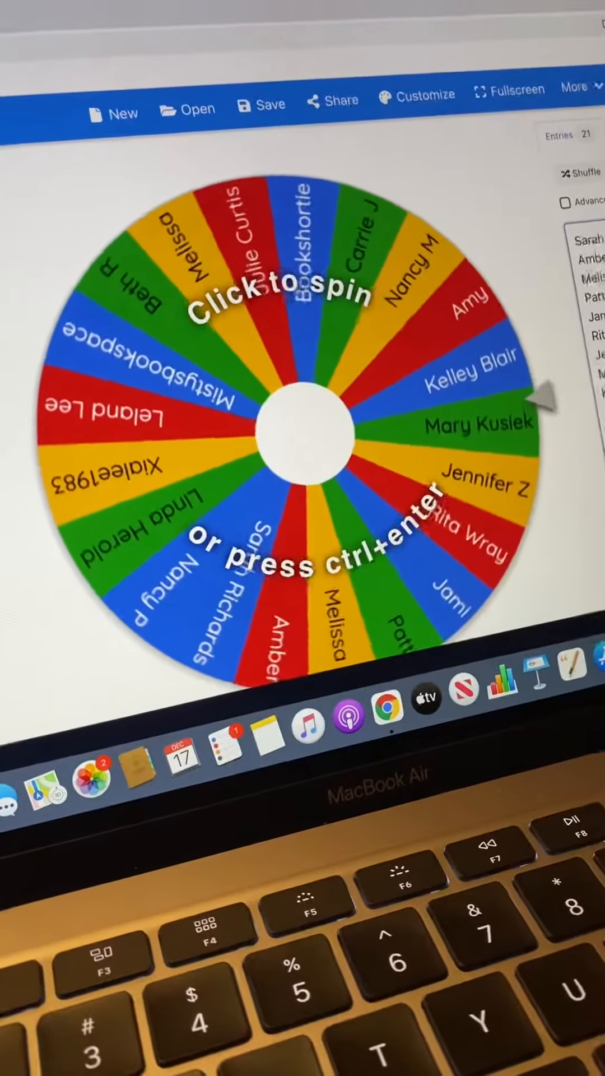
left_click(299, 412)
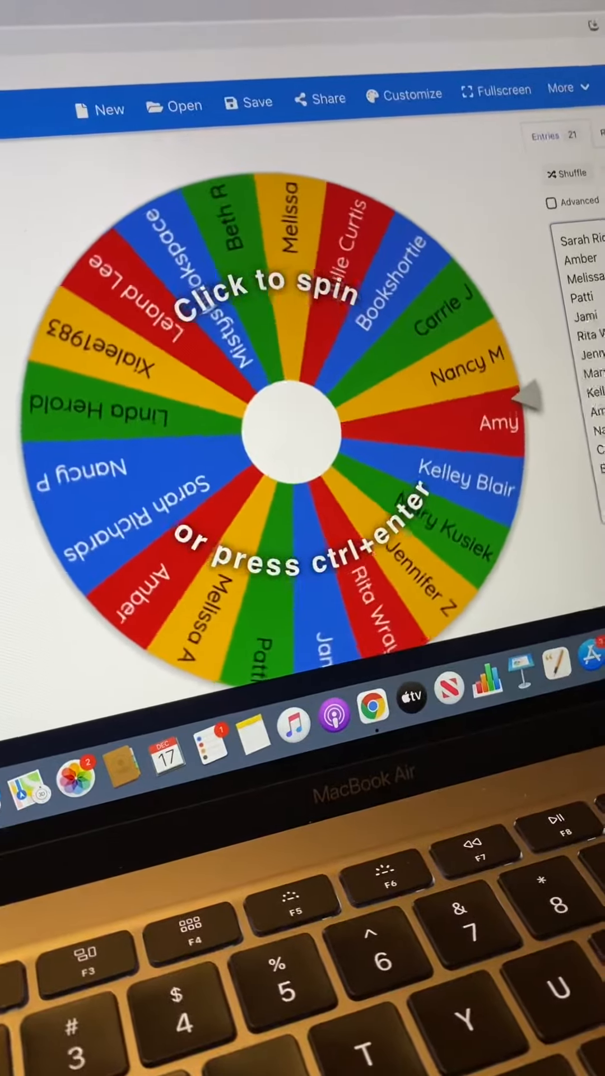
left_click(288, 429)
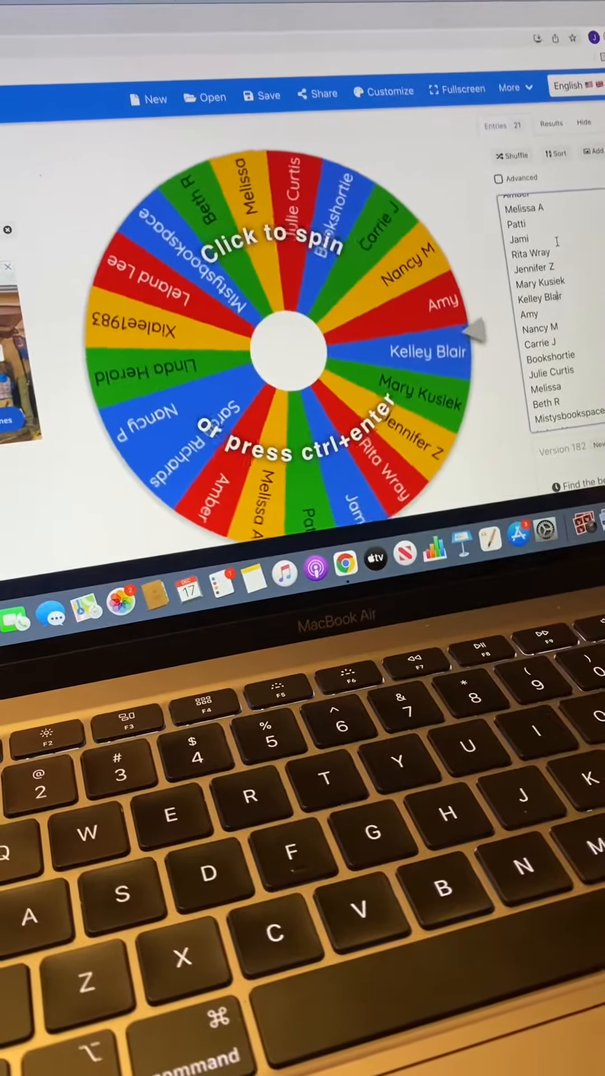
left_click(302, 350)
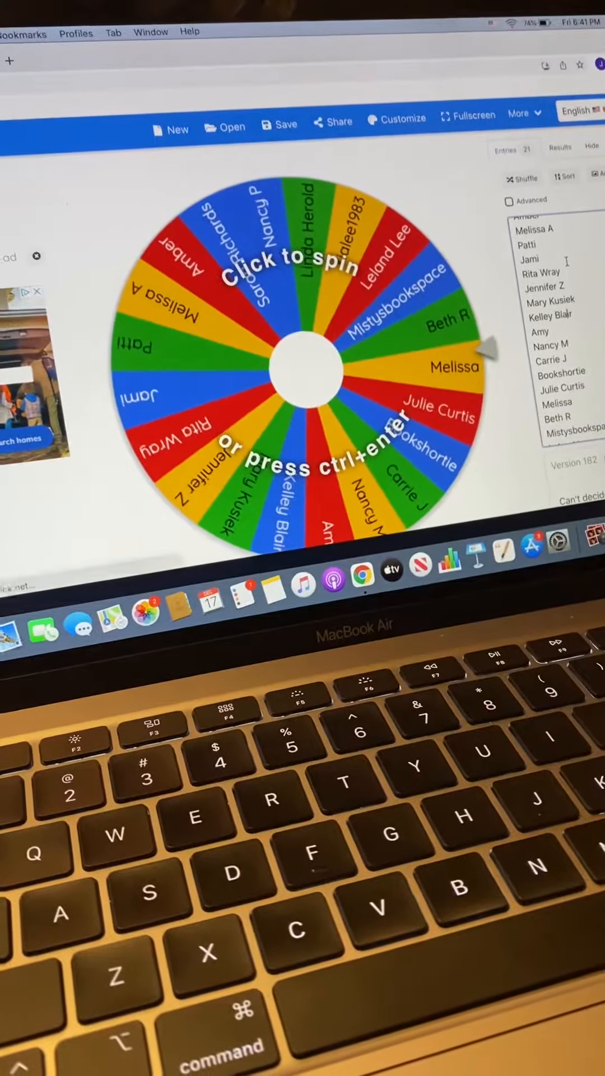
left_click(313, 367)
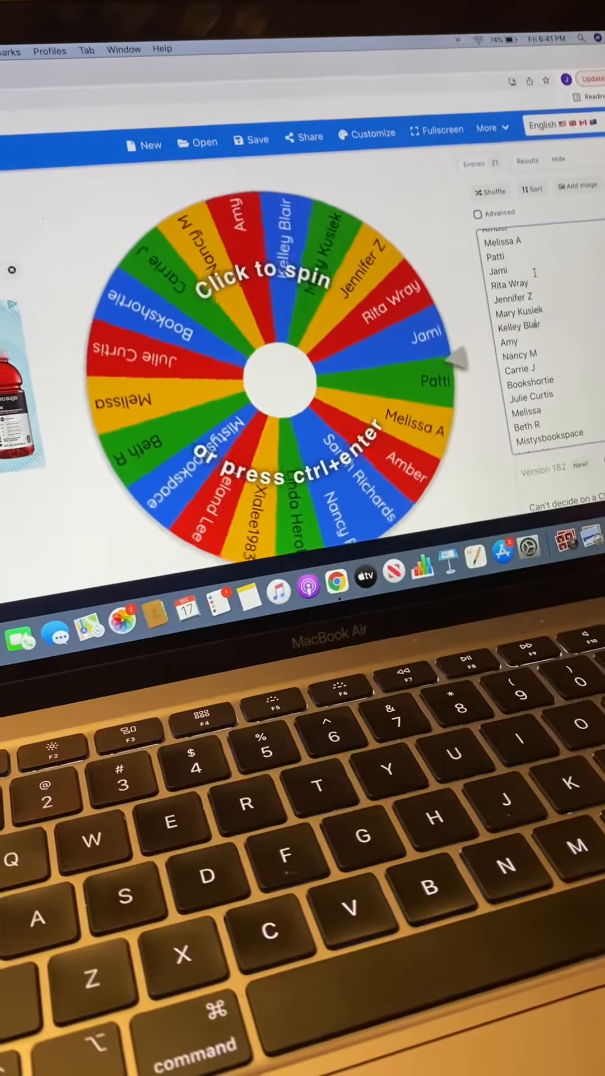
left_click(288, 381)
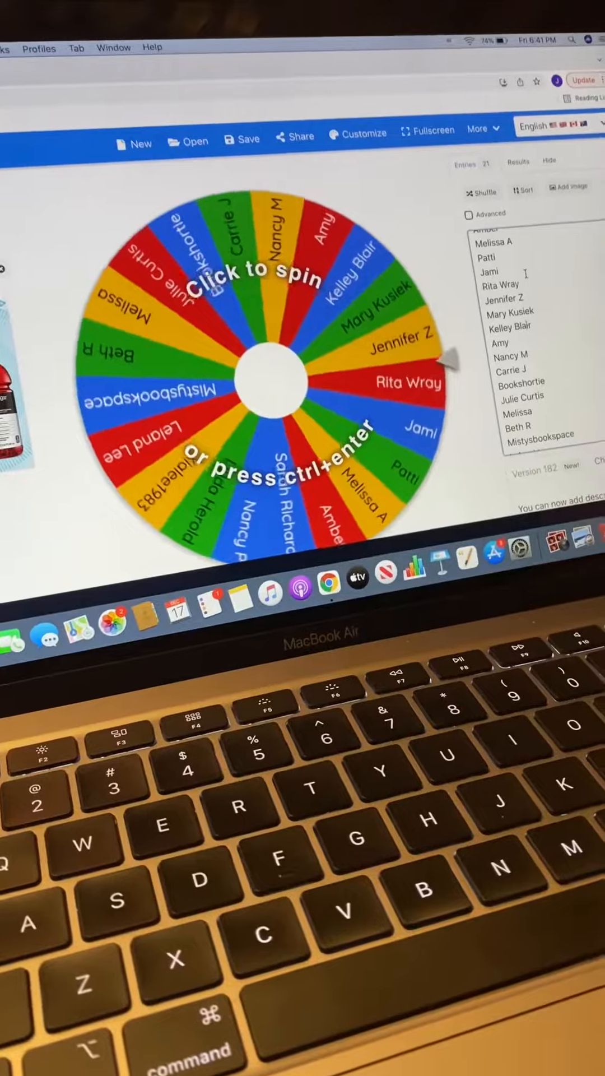